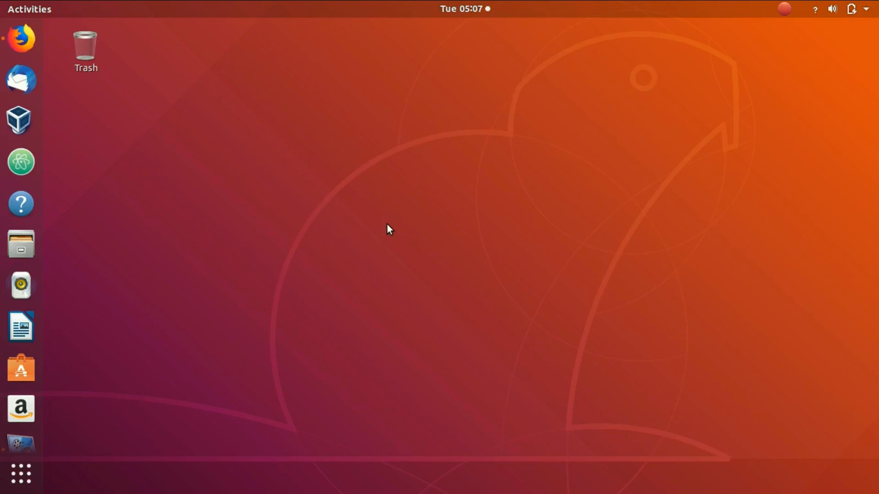
mouse_move(388, 225)
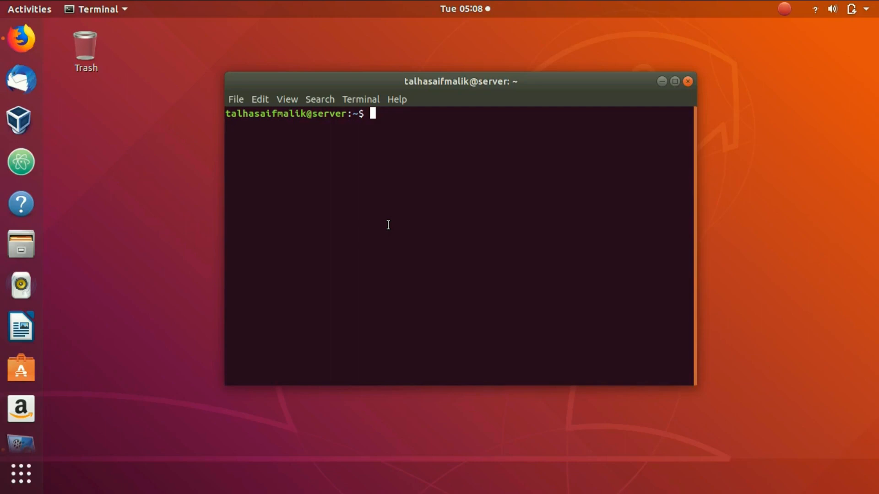
Step: Add ppa:linuxuprising/java via sudo add-apt-repository, confirm with Enter, then type clear
text(su)
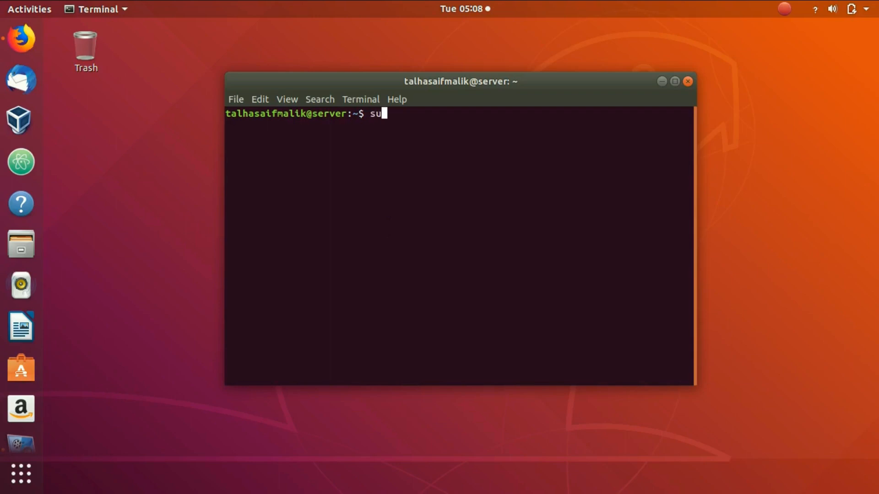
text(do)
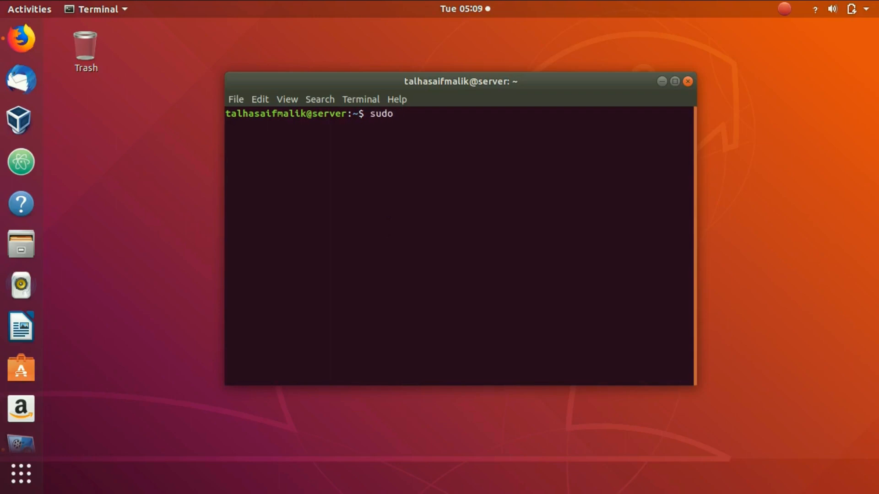
text(add=a)
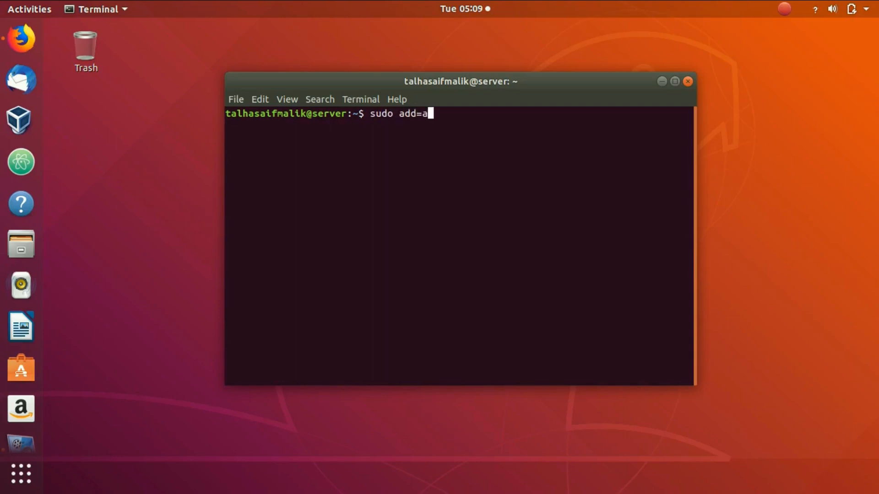
text(-apt)
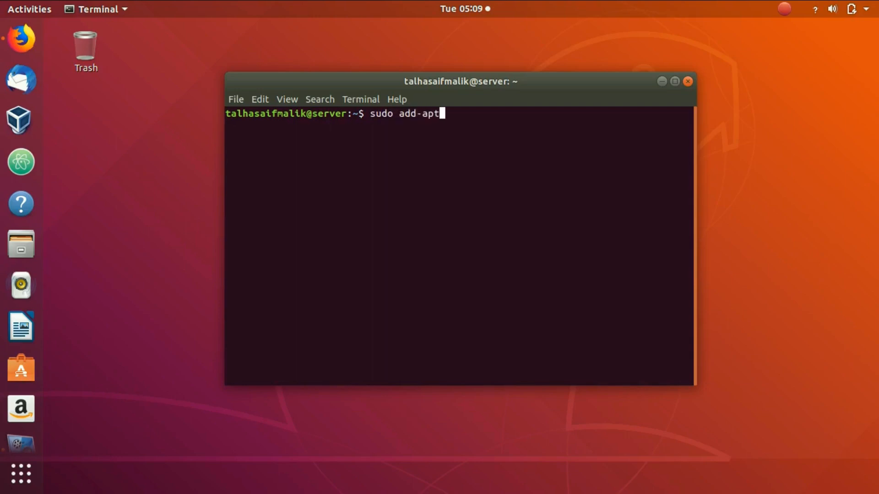
text(-res)
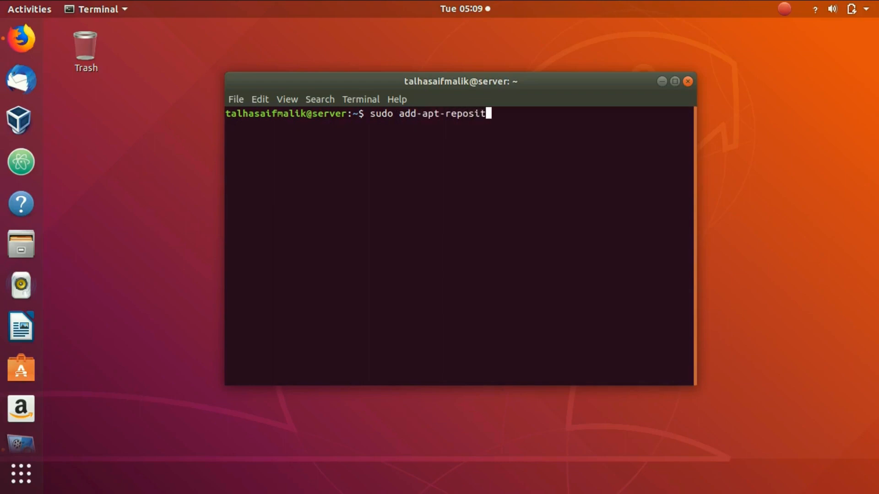
text(ory)
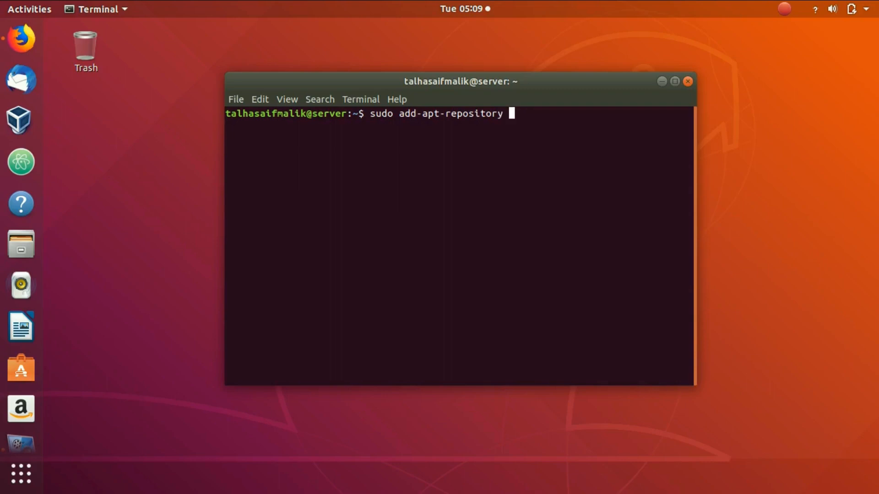
text(ppa:)
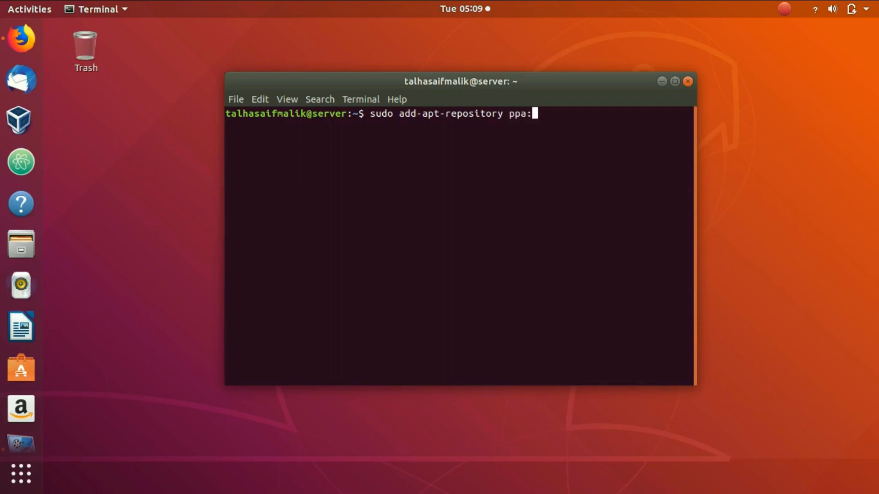
text(li)
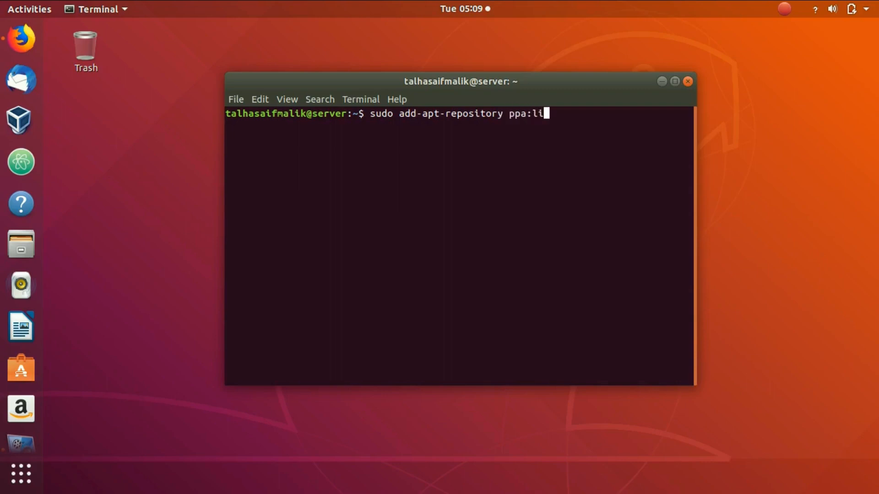
text(nuxu)
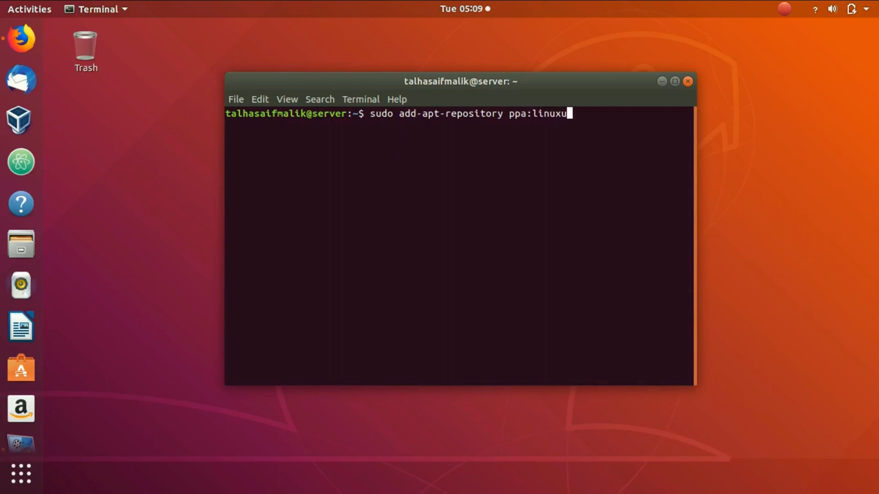
text(prising)
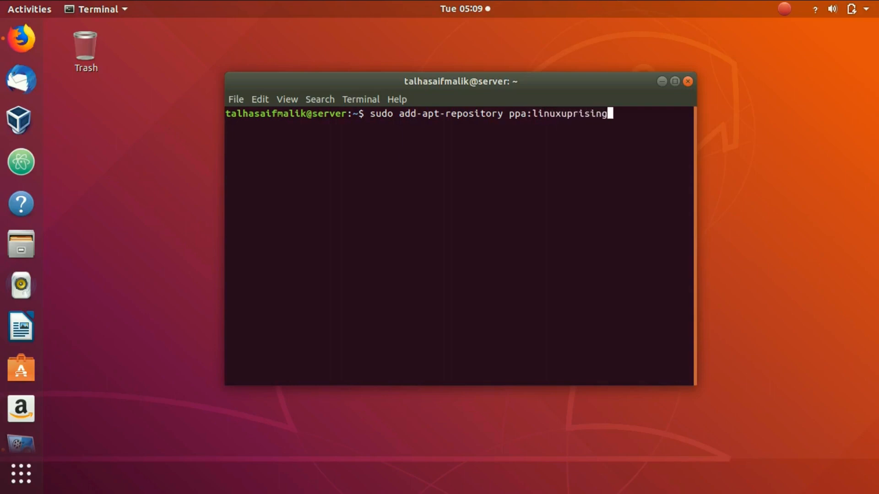
text(/)
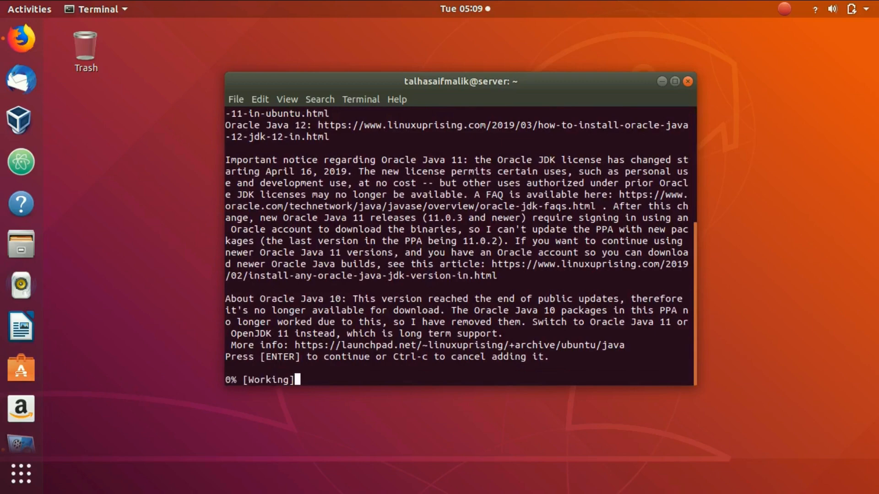
key(Return)
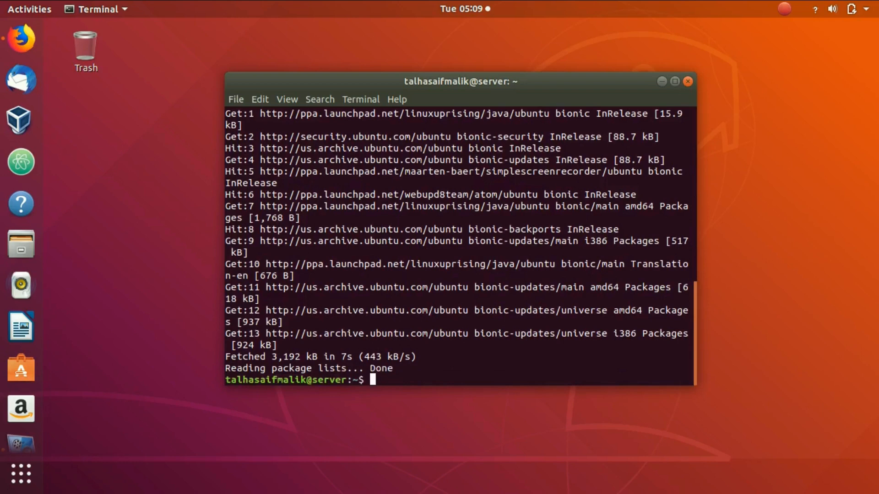
text(clear)
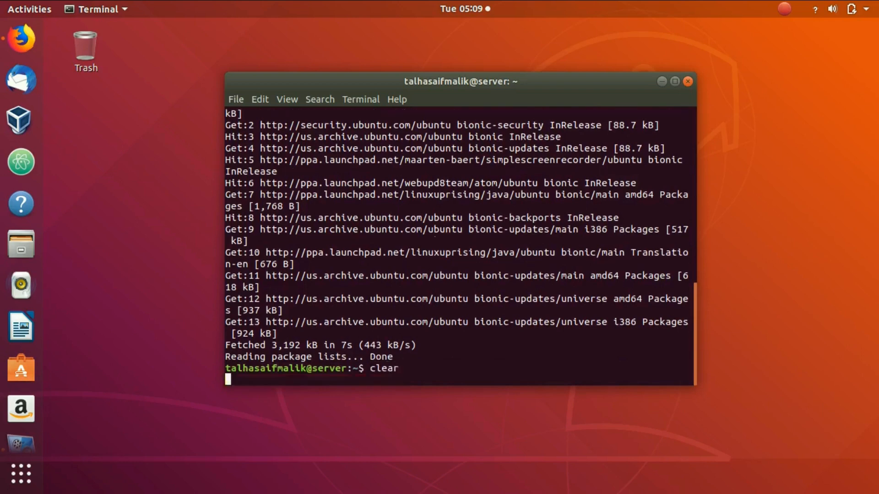
Step: Clear the screen and run sudo apt-get update to refresh package lists
key(Return)
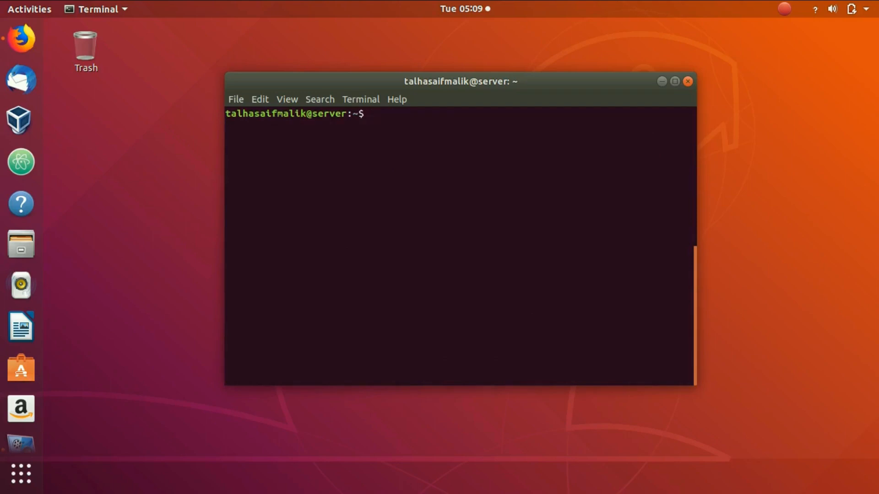
text(sudo apt)
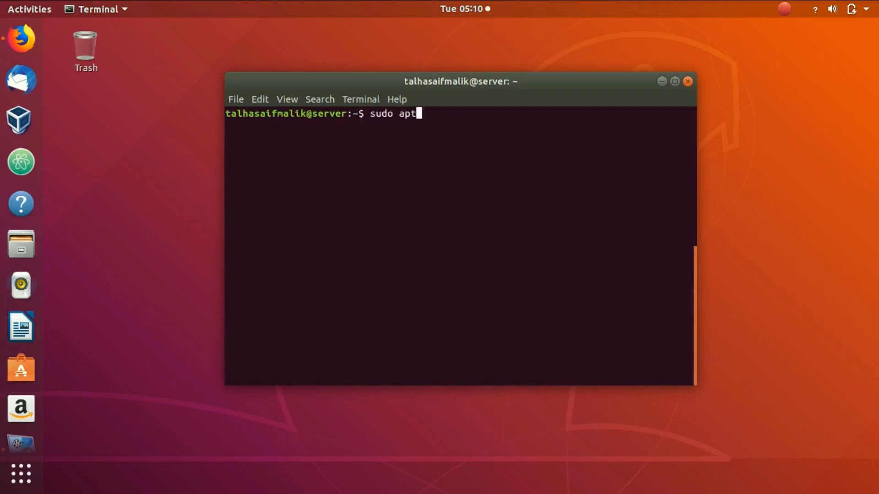
text(-get update)
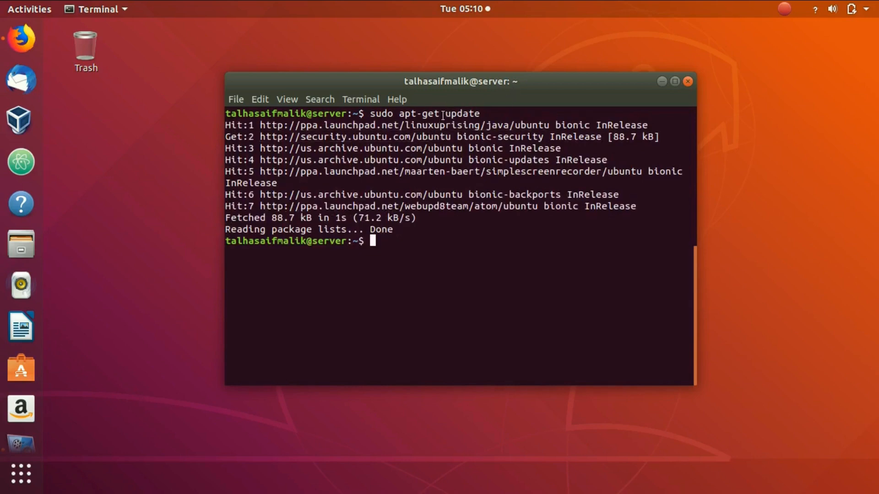
mouse_move(397, 287)
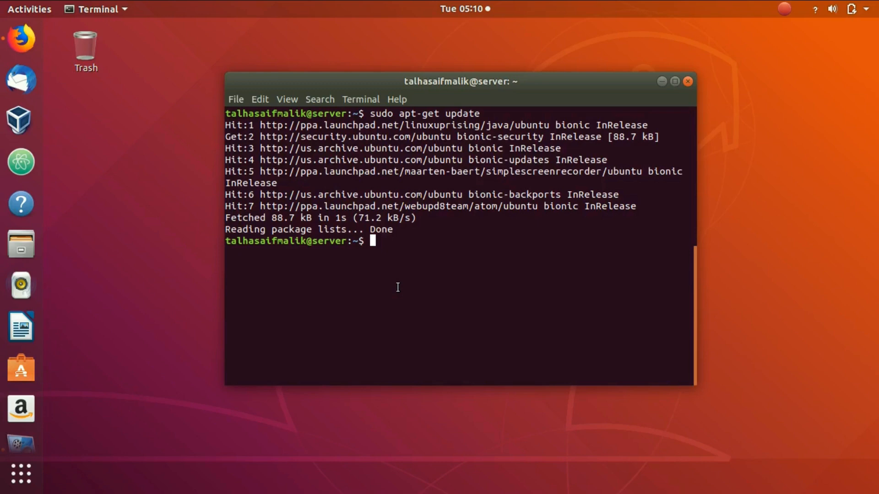
Step: Clear the update output and enlarge the terminal window
text(cle)
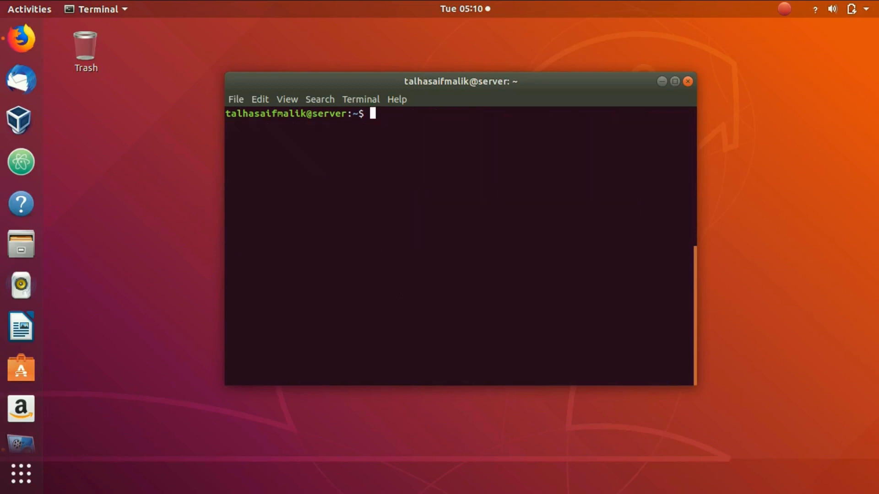
mouse_move(276, 92)
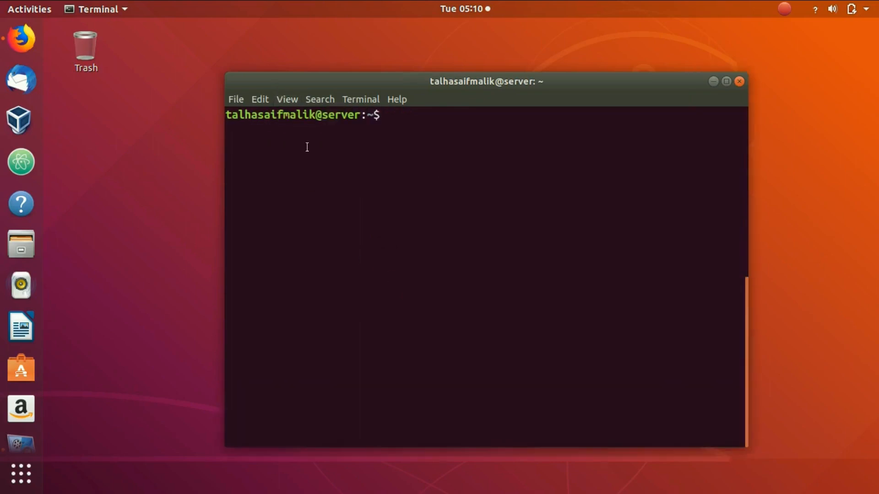
click(287, 100)
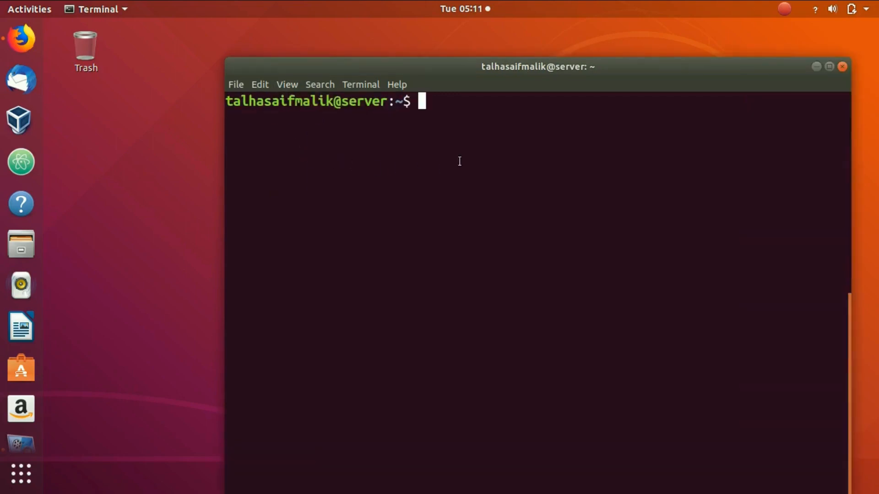
Step: Run sudo apt-get install oracle-java11-installer and answer y to continue
text(sudo)
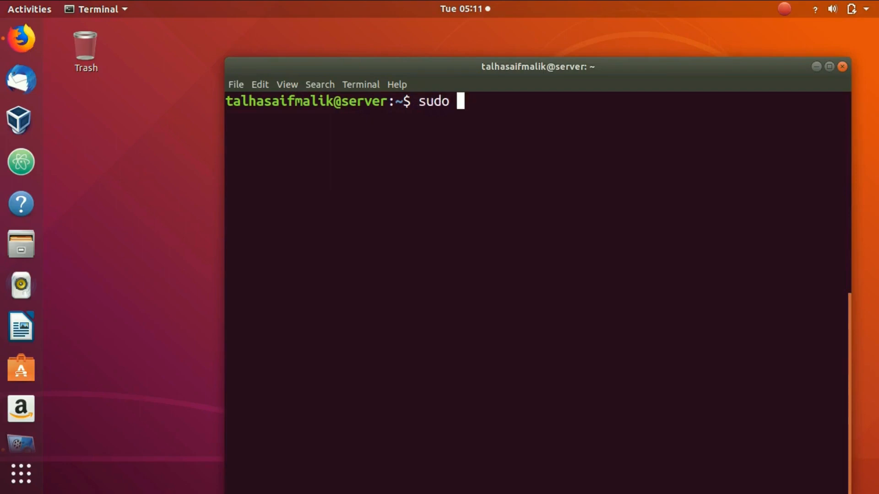
text(ap)
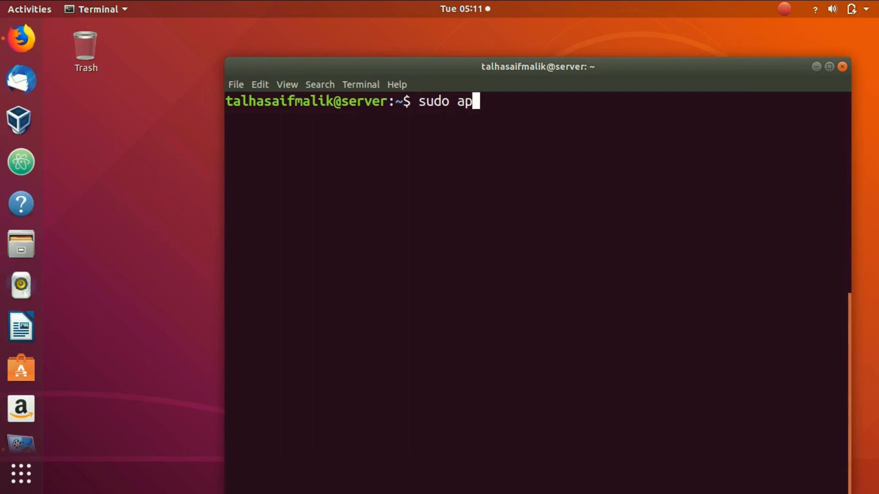
text(t-get)
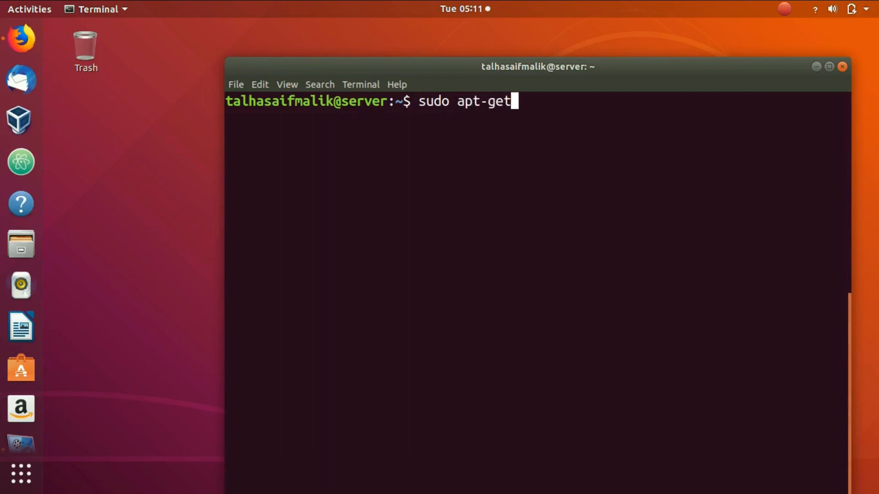
text(i)
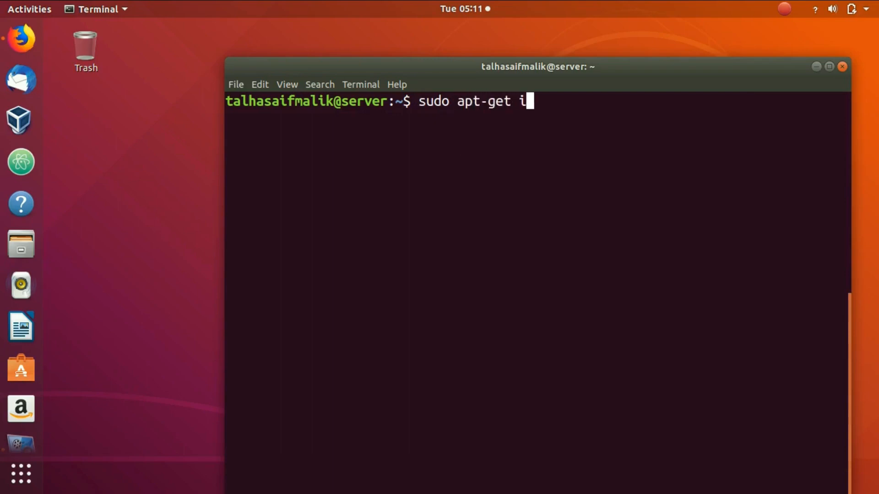
text(nstall)
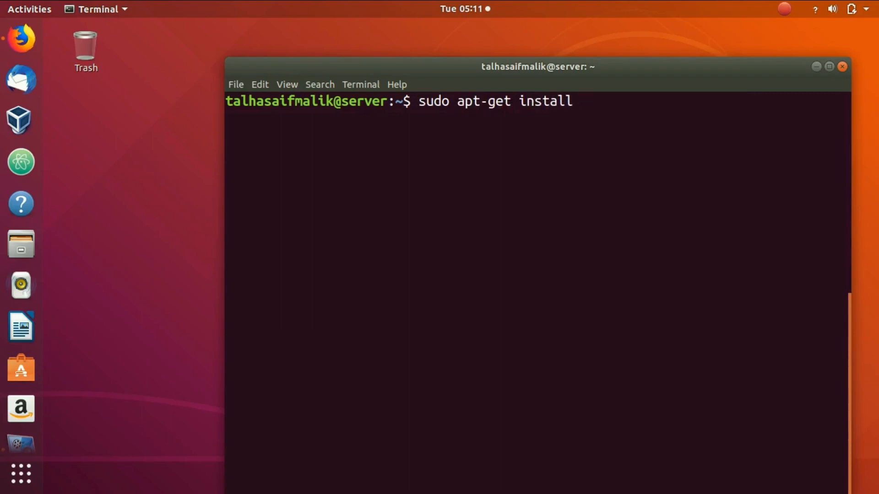
text(oracle-)
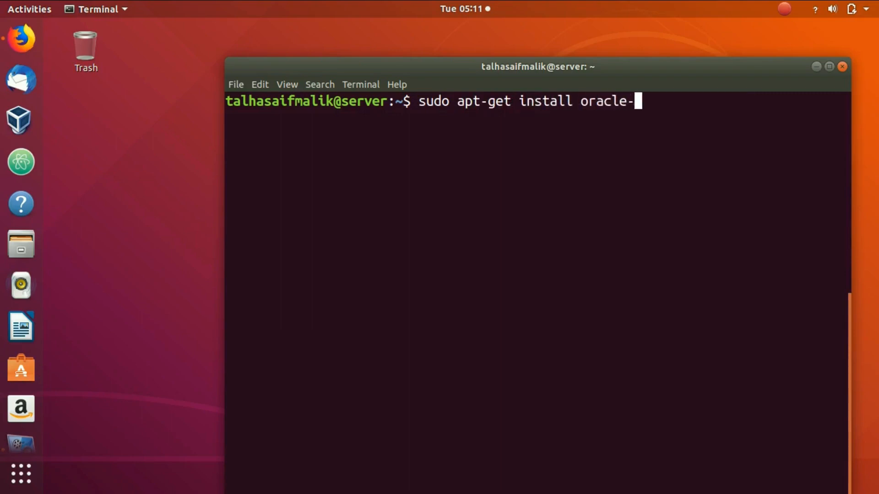
text(java11)
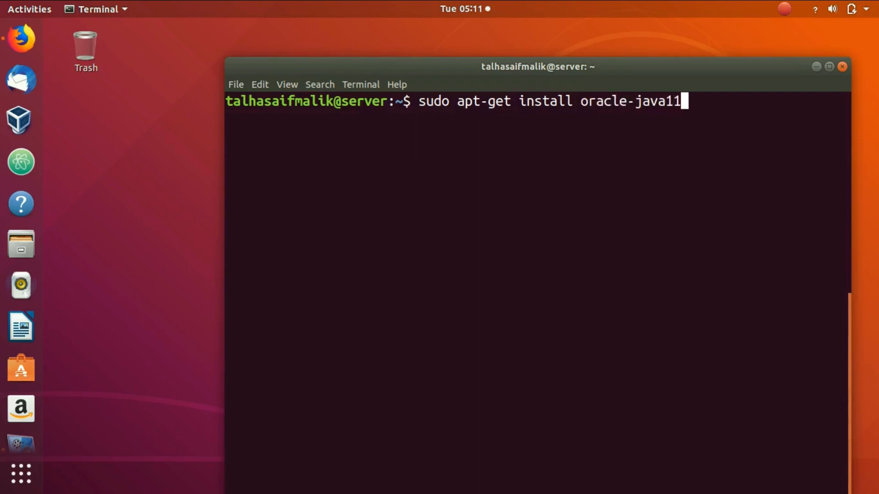
text(-)
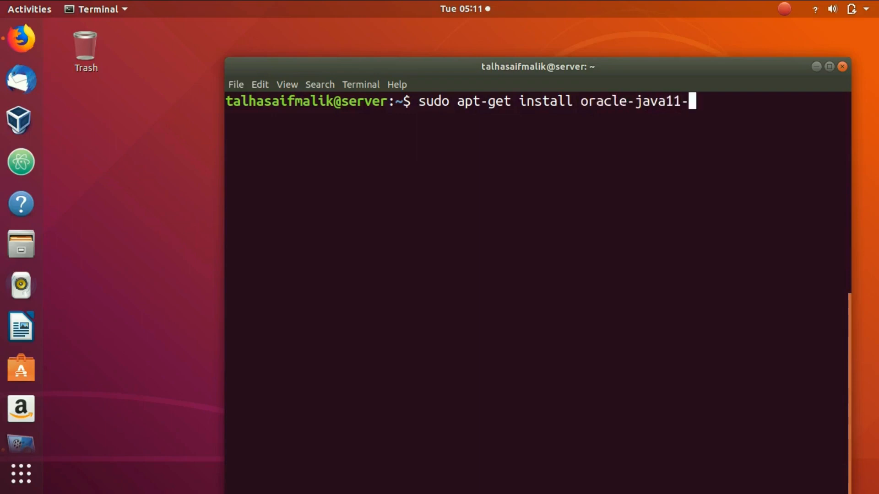
text(installer)
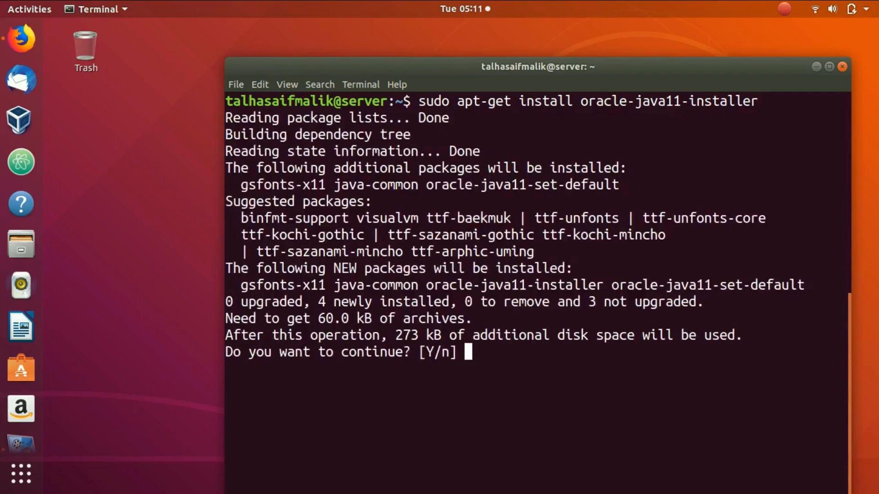
text(y)
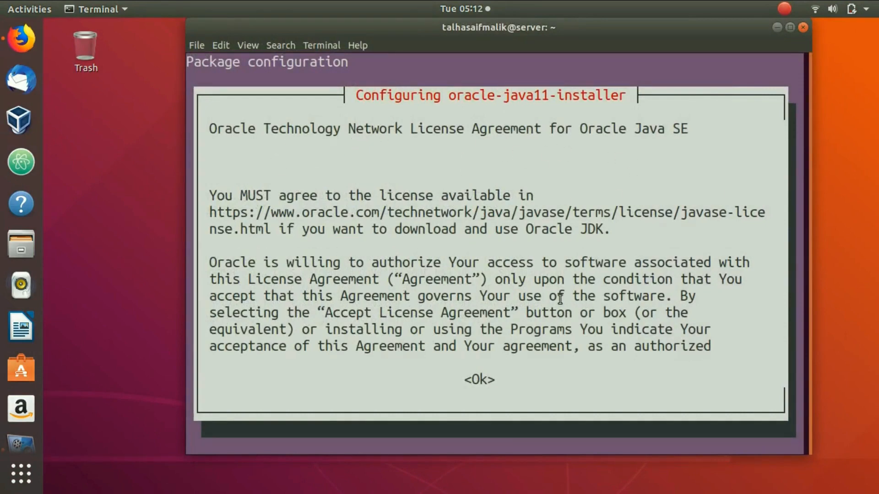
mouse_move(493, 387)
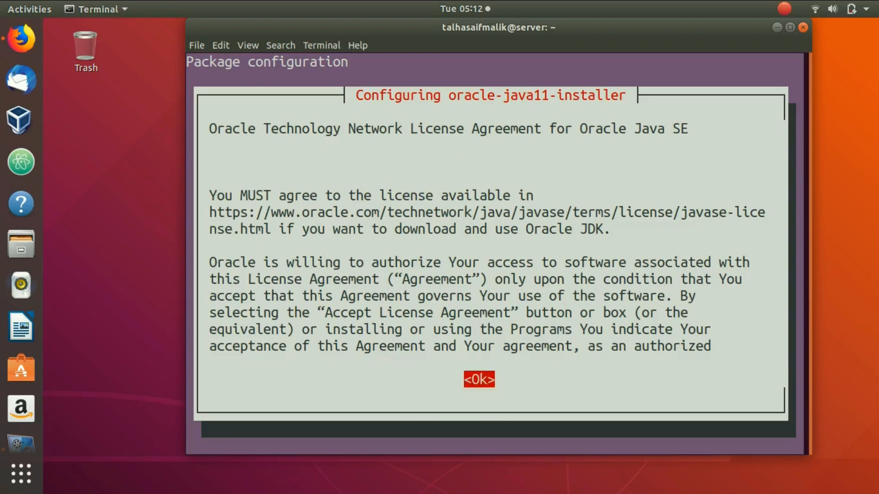
Step: Accept the Oracle license and scroll through the output as JDK 11 installs
click(477, 379)
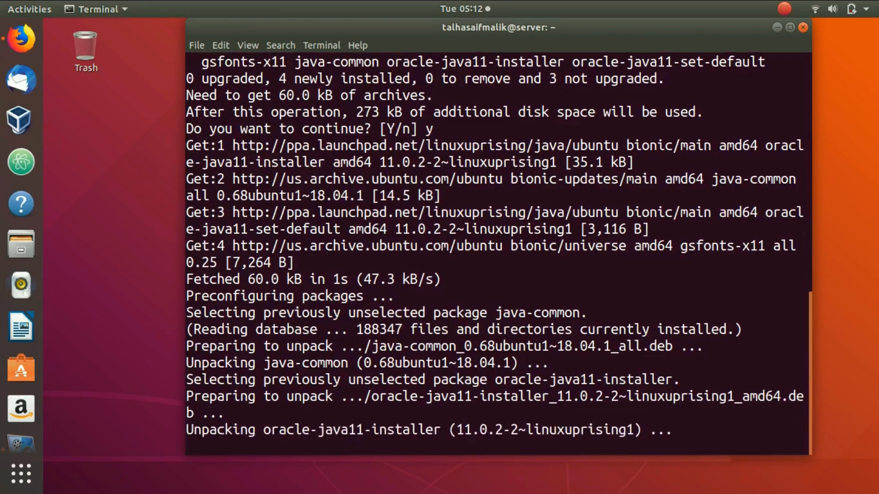
scroll(down, 3)
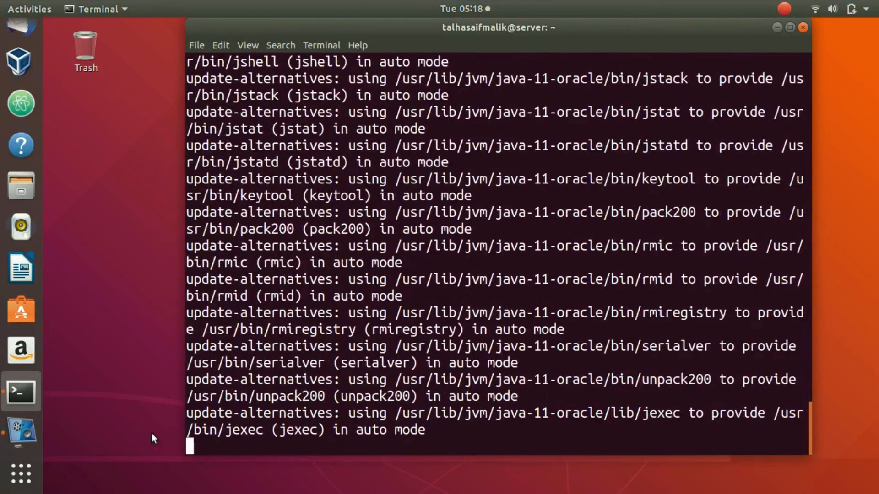
scroll(down, 3)
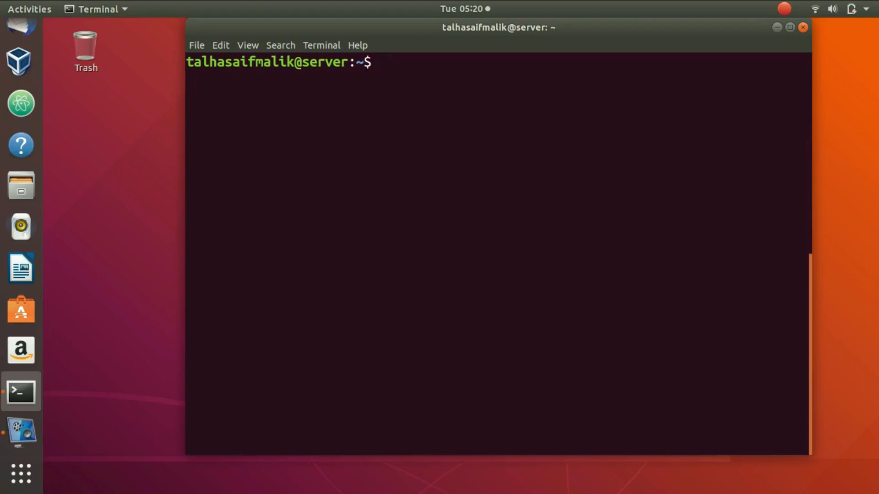
Step: Run sudo apt-get install oracle-java11-set-default and reposition the terminal window
text(sud)
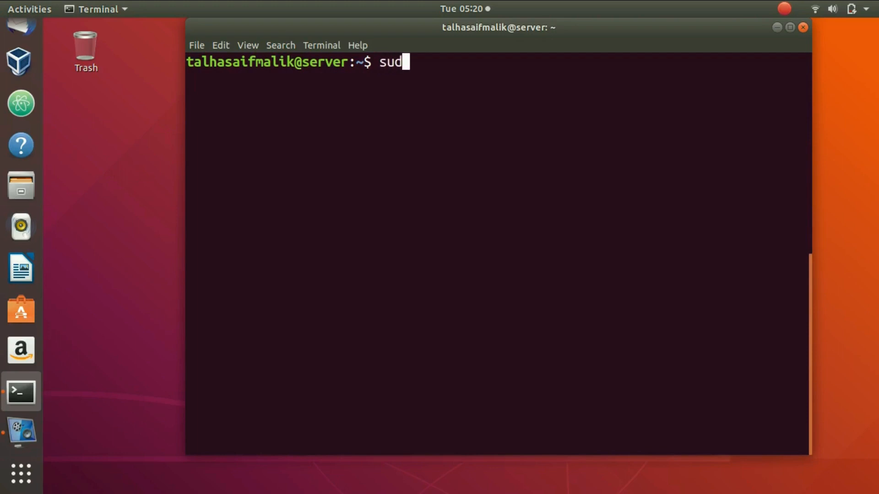
text(o a[p)
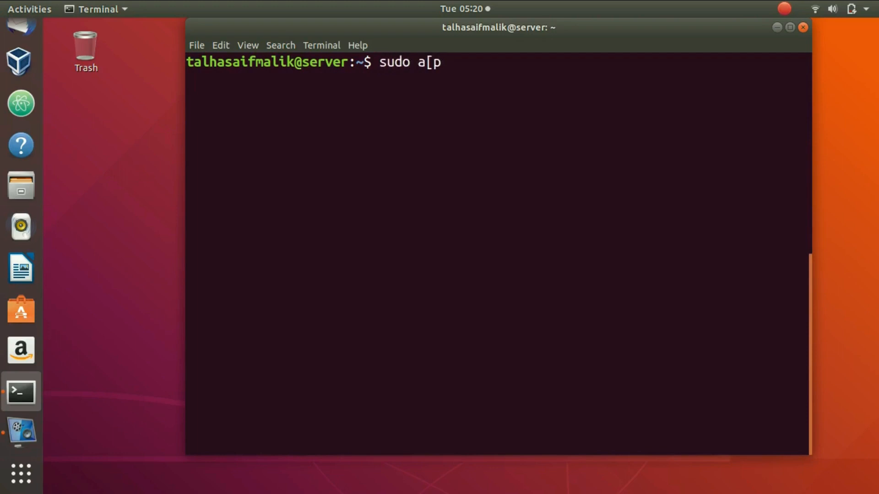
text(pt)
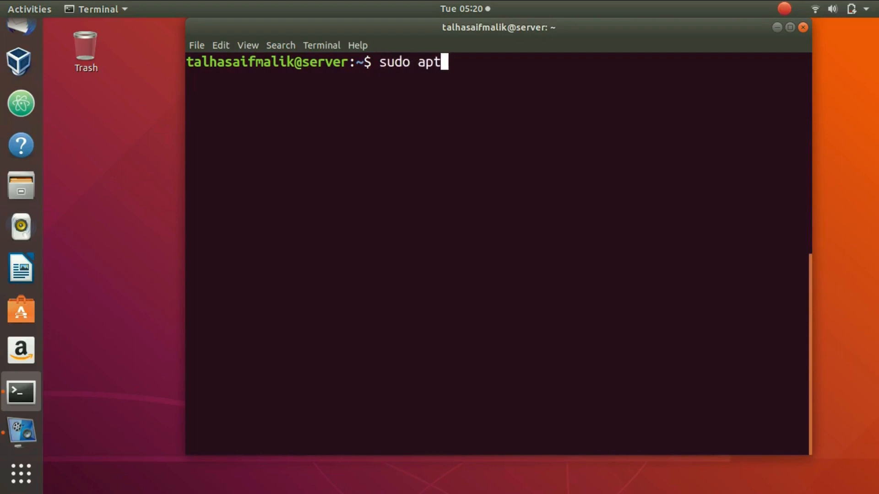
text(-get)
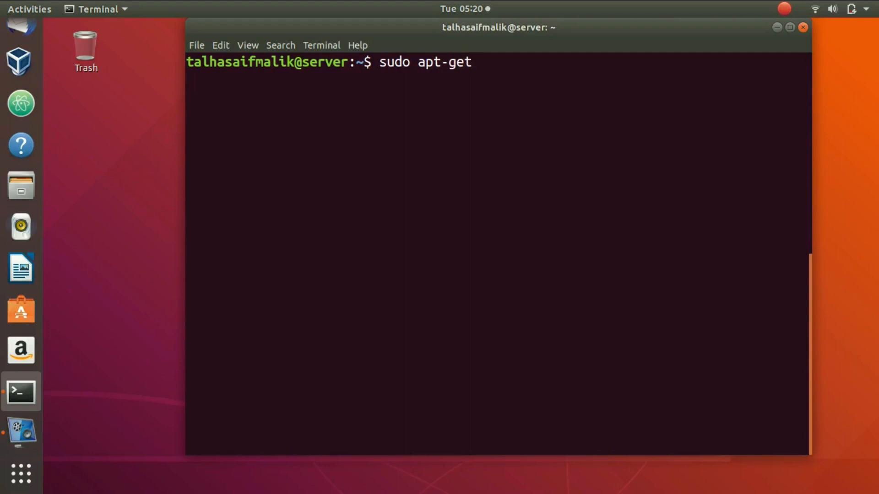
text(install)
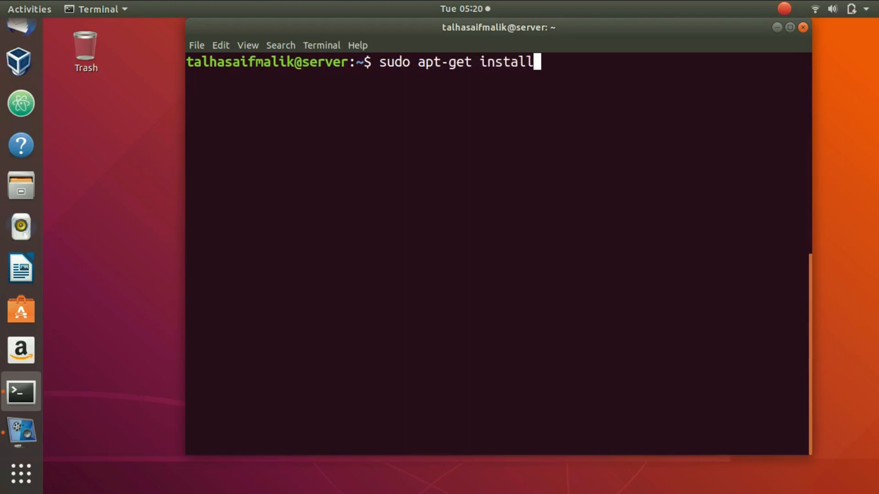
text(o)
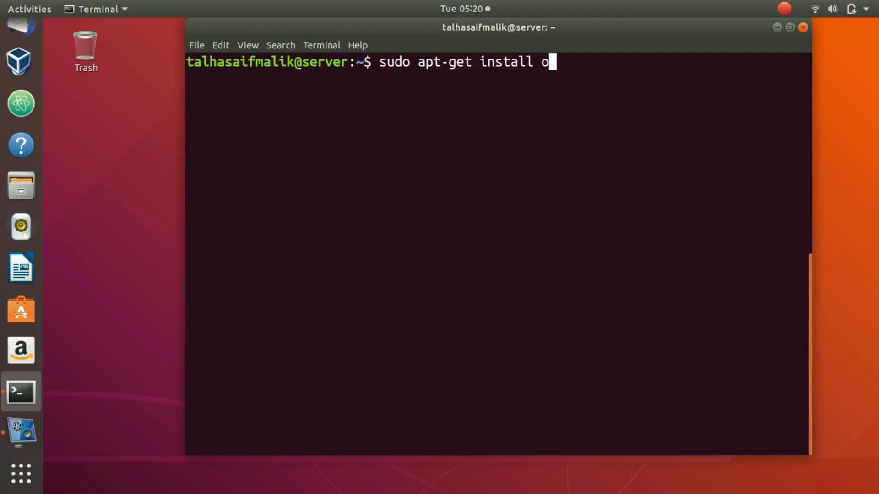
text(racle-ka)
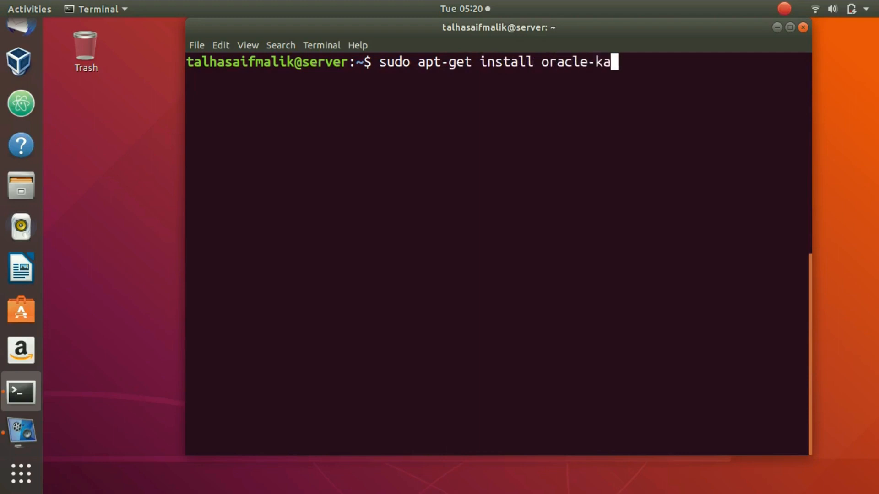
text(java)
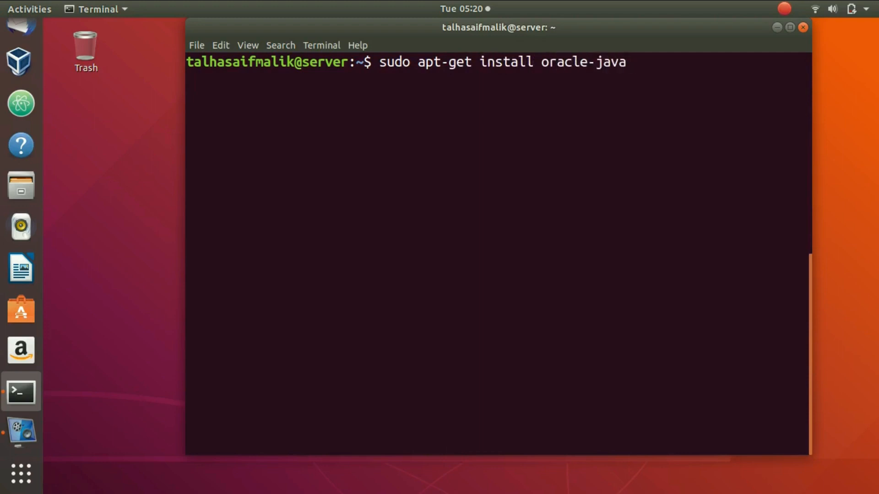
text(11)
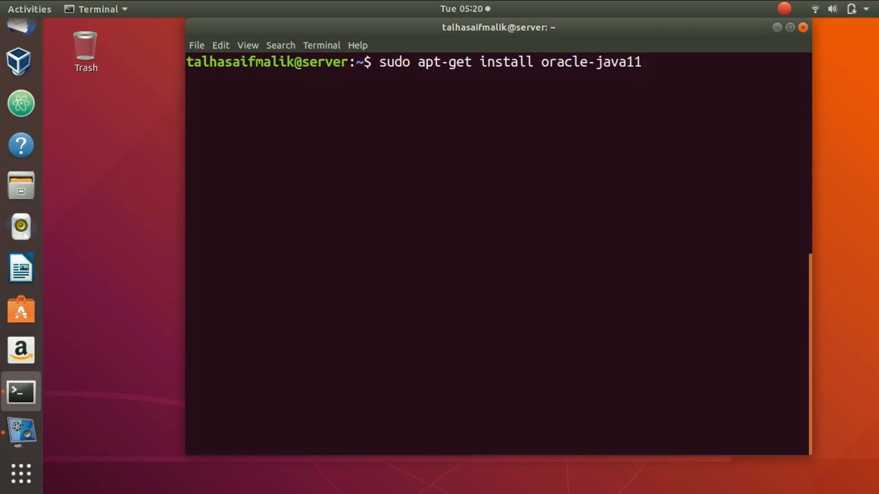
text(-set-)
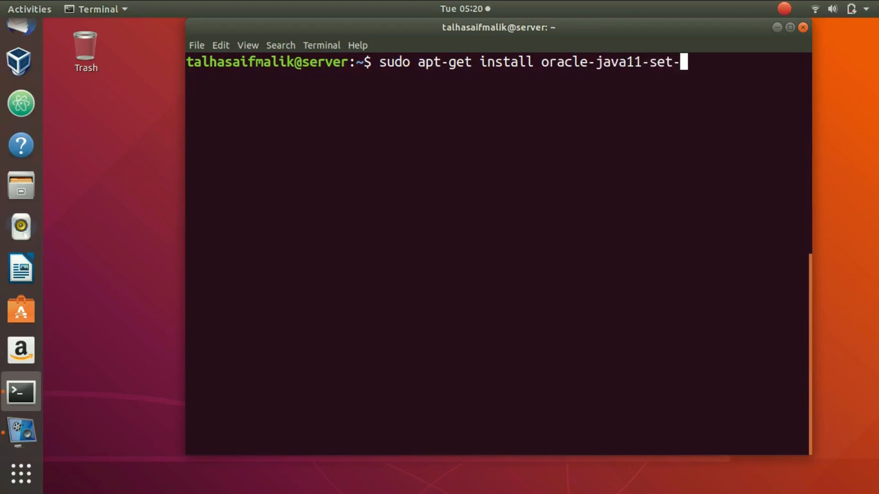
text(defa)
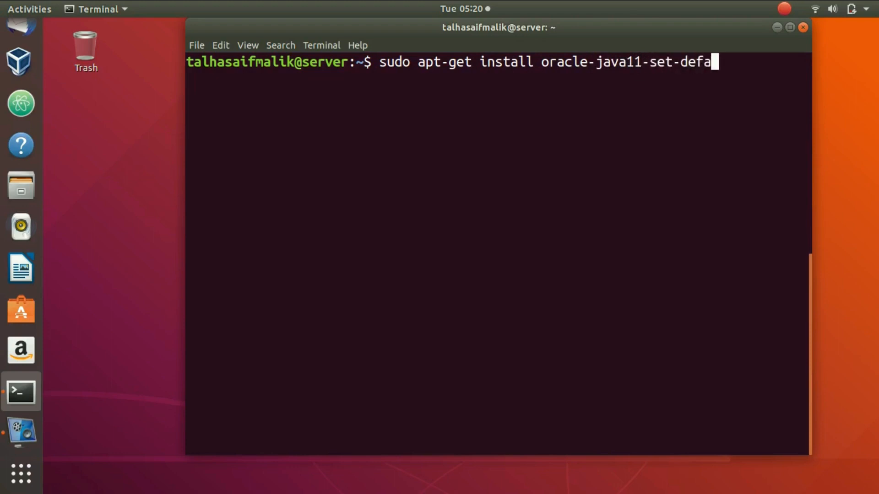
text(ult)
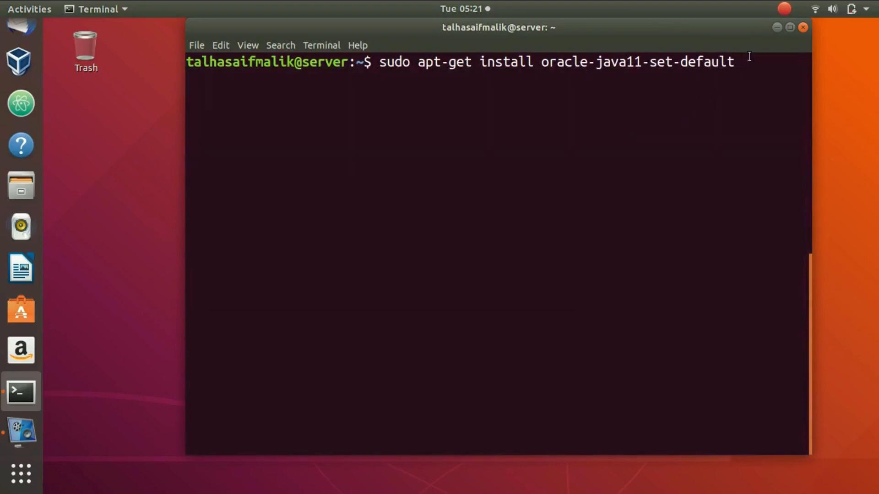
drag(417, 61, 734, 62)
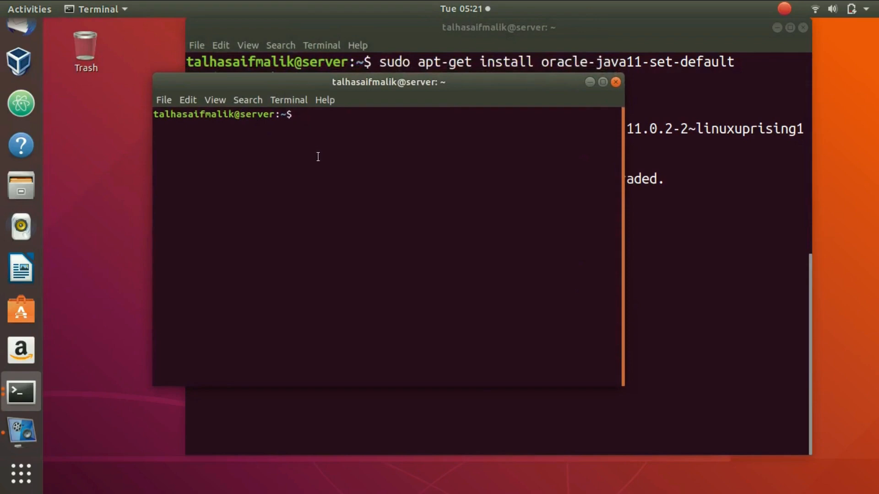
Step: Run java --version, highlight the reported 11.0.2, and start clearing the terminal
text(java --)
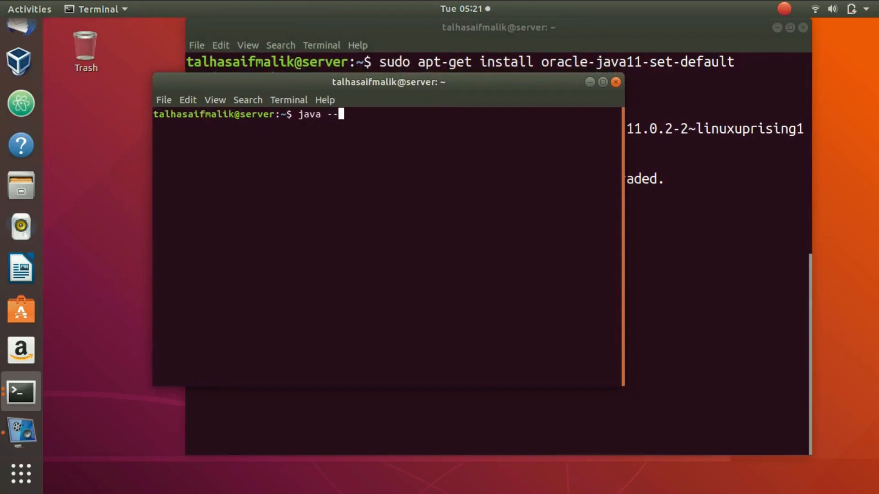
text(verso)
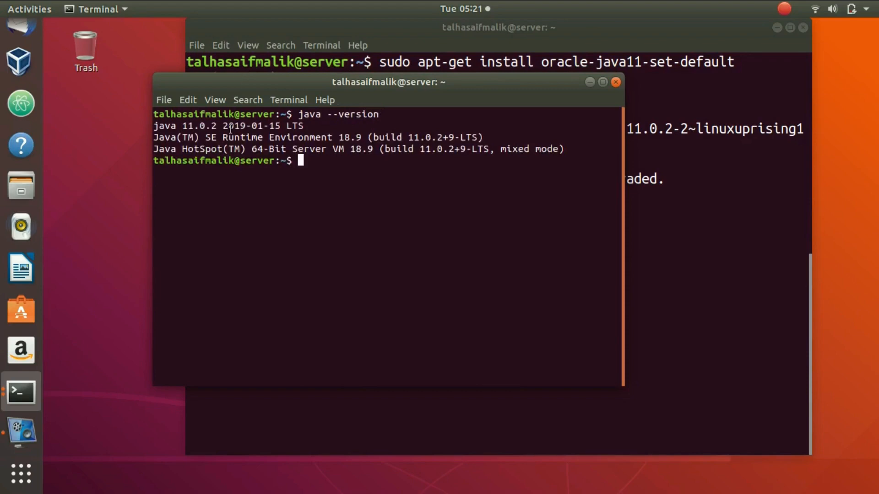
double_click(187, 125)
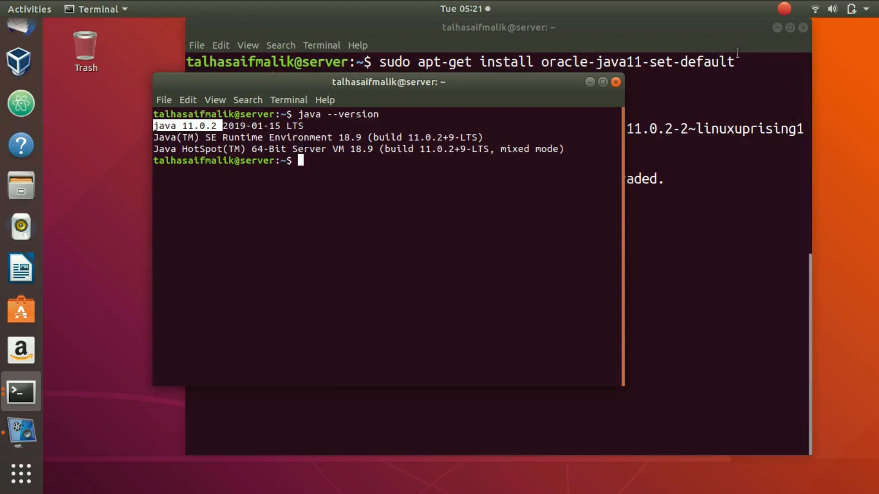
mouse_move(240, 242)
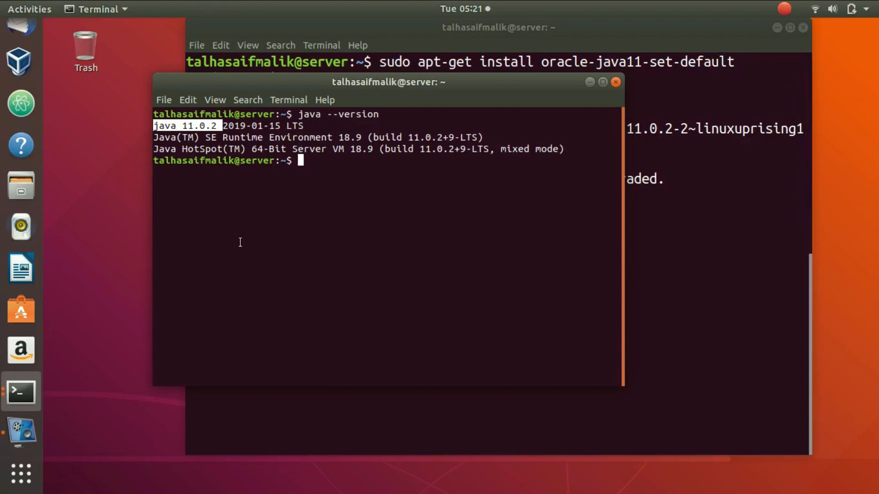
mouse_move(292, 205)
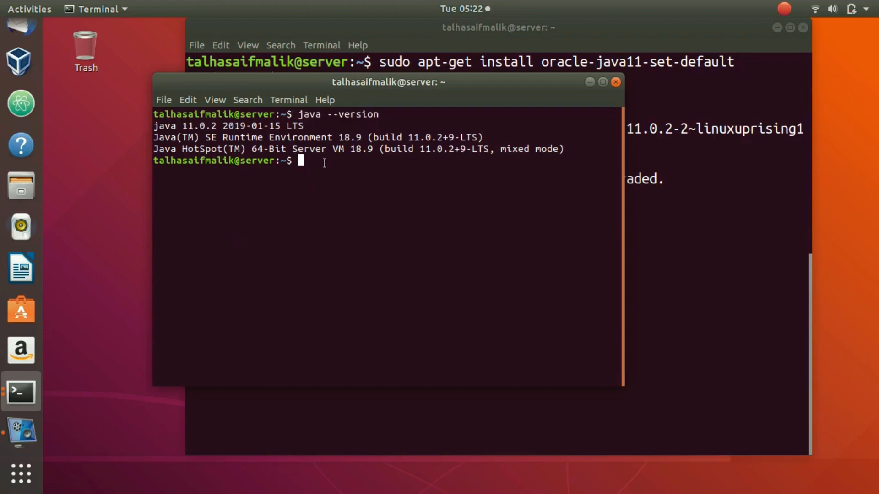
mouse_move(326, 167)
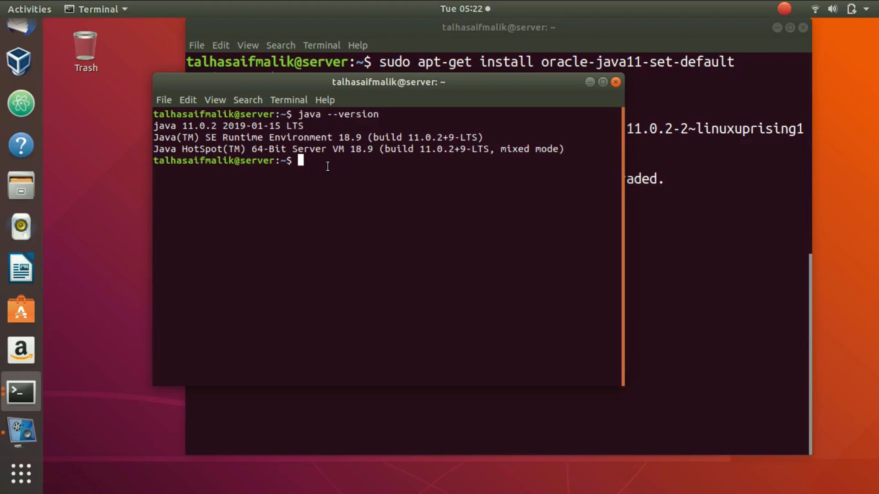
mouse_move(441, 77)
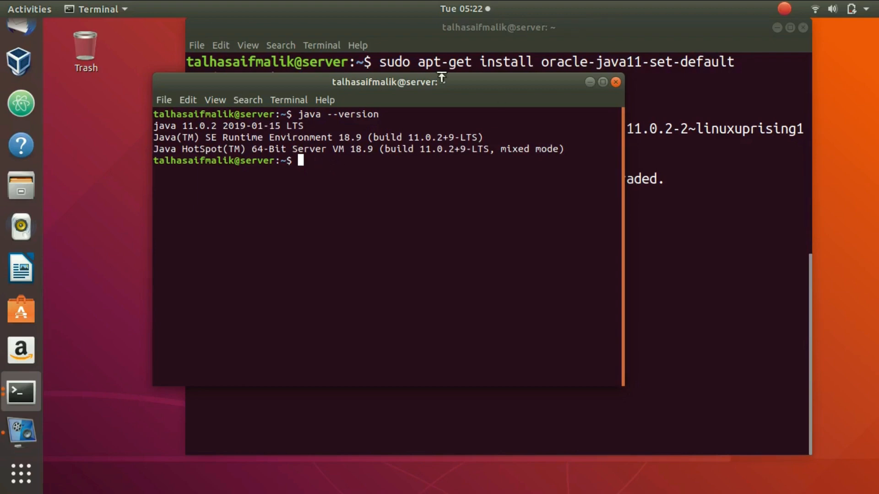
mouse_move(49, 115)
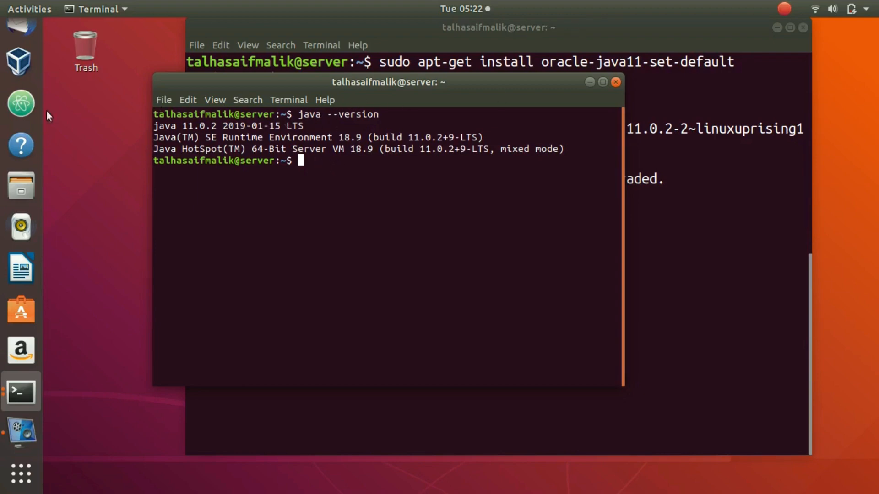
mouse_move(343, 195)
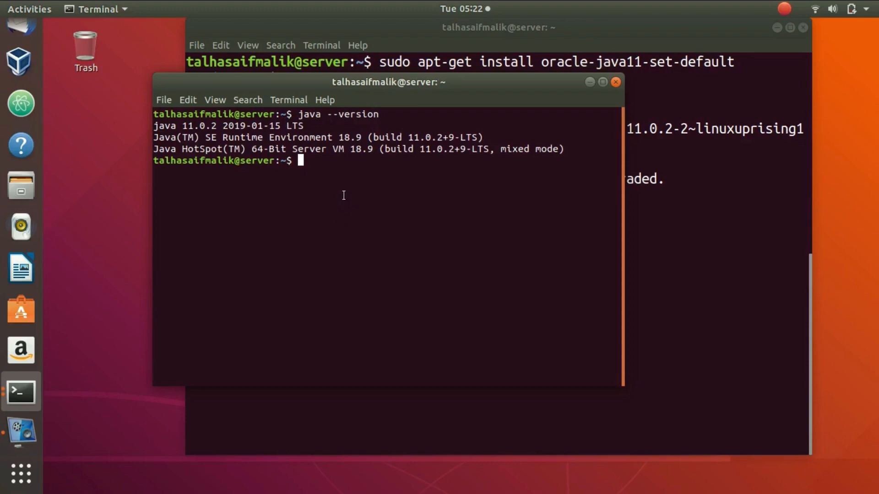
text(c)
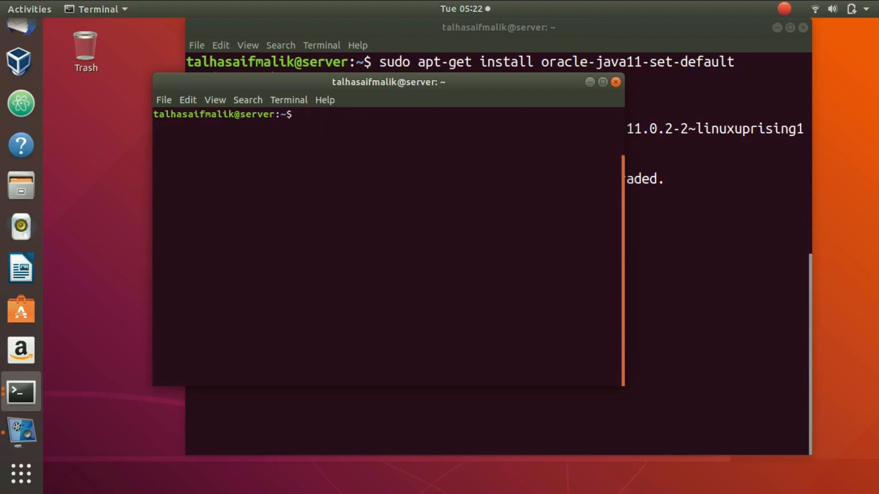
Step: Run javac --version and highlight the javac 11.0.2 output line
text(javac)
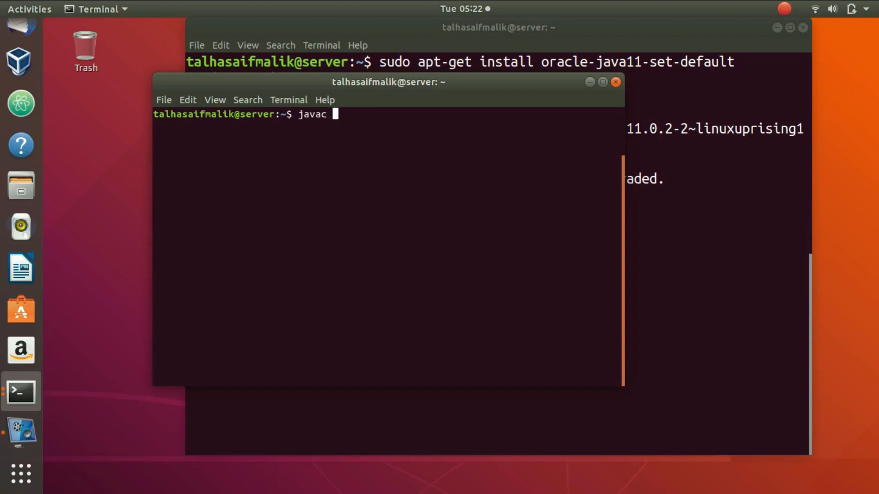
text(--)
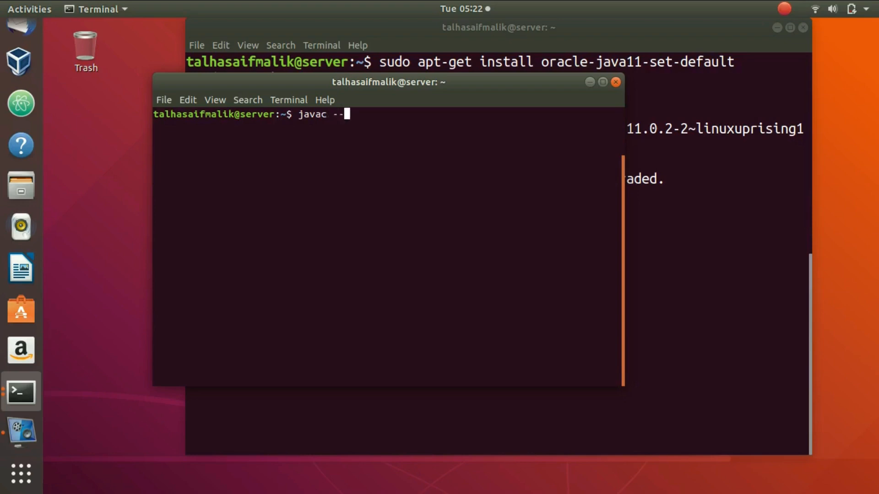
text(version)
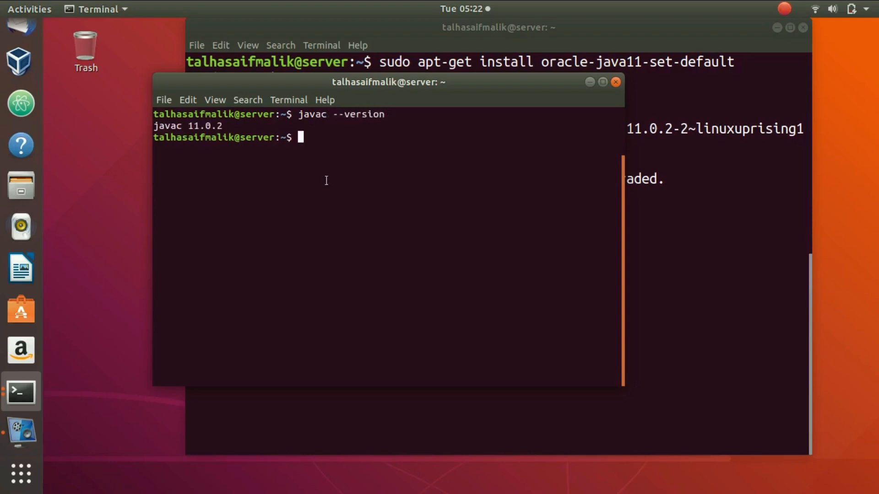
triple_click(188, 125)
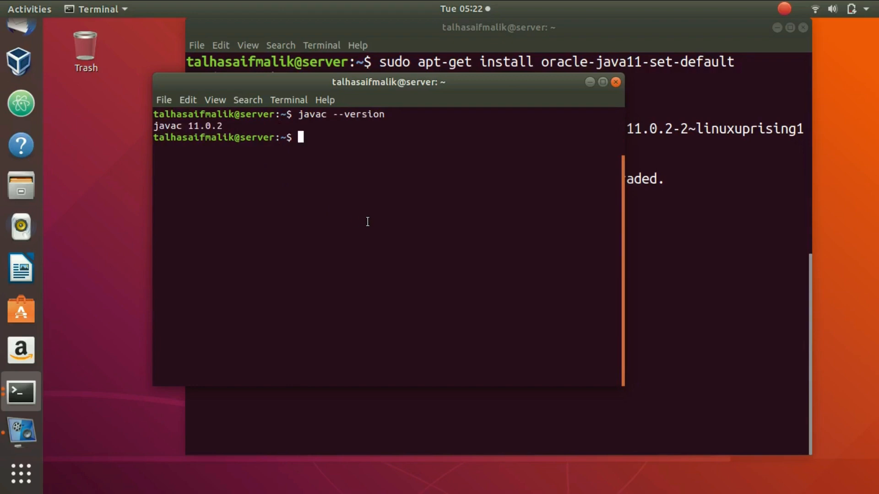
mouse_move(368, 221)
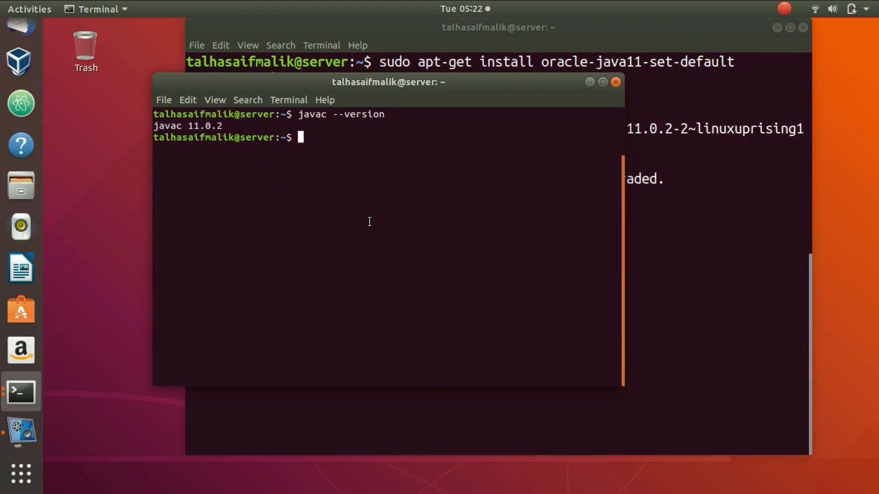
mouse_move(362, 221)
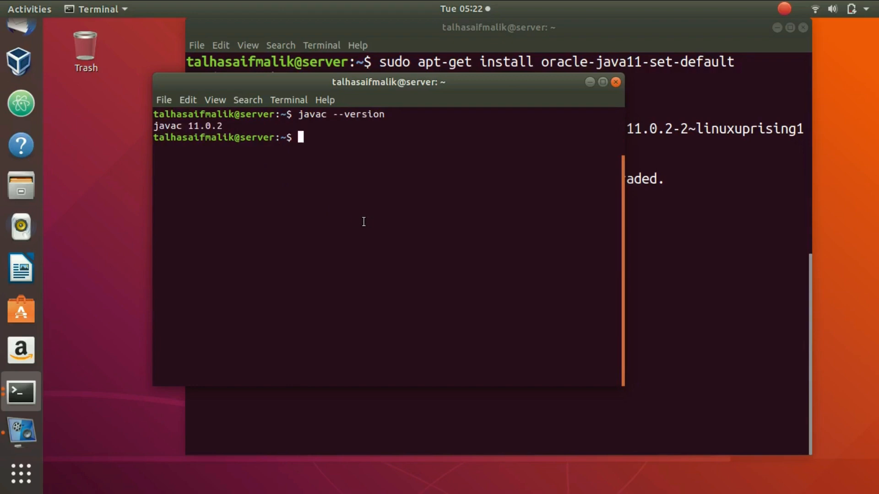